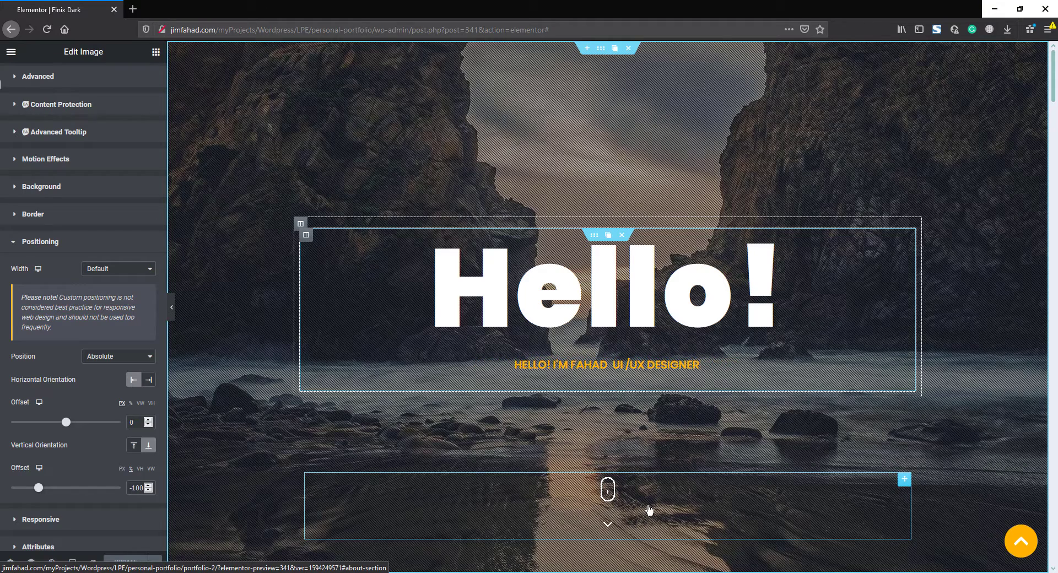
{"action": "mouse_move", "coordinate": [908, 481]}
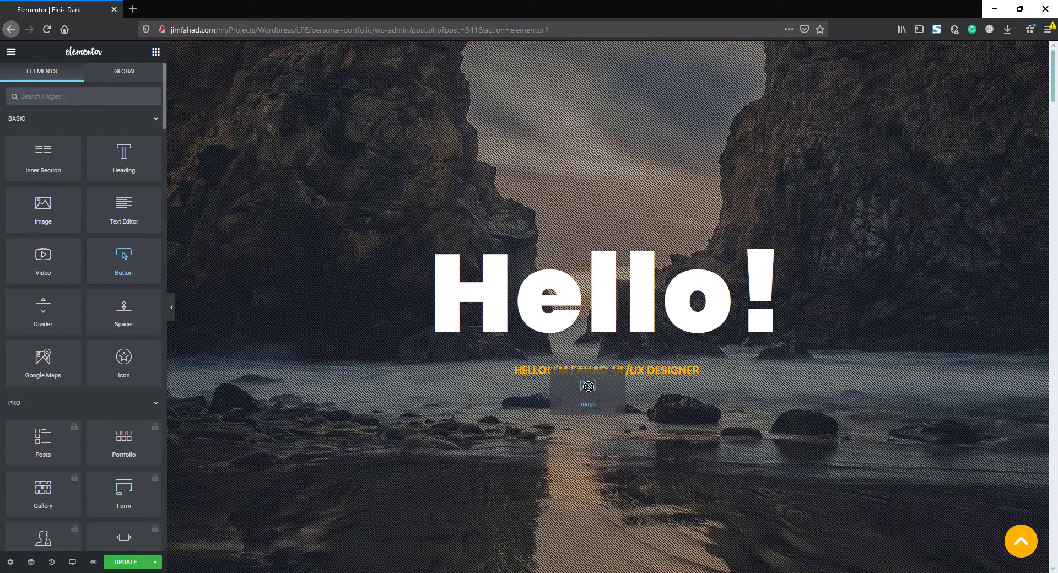
Drop an Image widget into the hero section below the Hello! heading.
{"action": "left_click", "coordinate": [586, 390]}
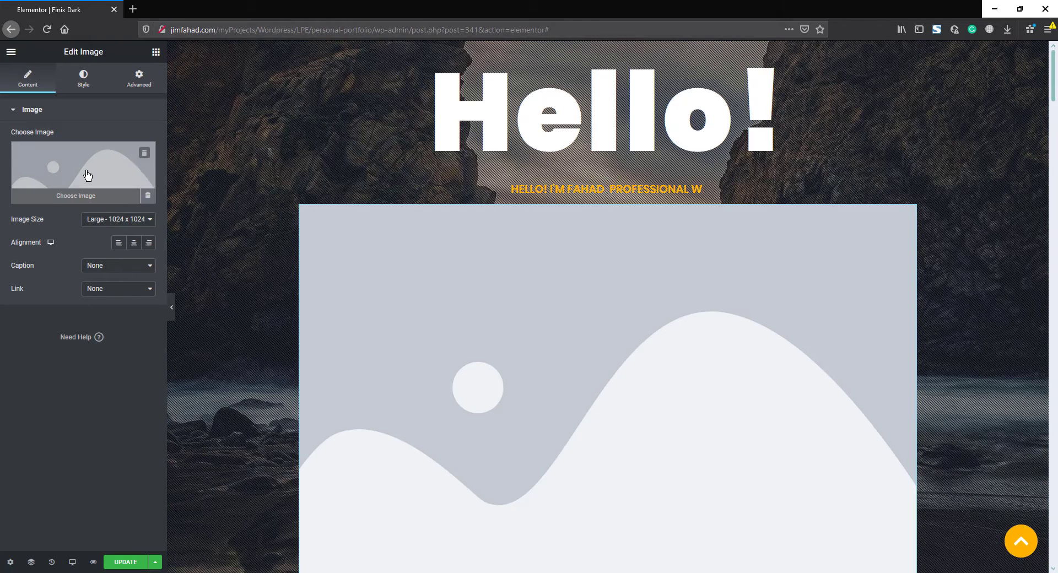
Insert Scroll-Down-icon-Home.gif from the Media Library into the image widget.
{"action": "left_click", "coordinate": [84, 167]}
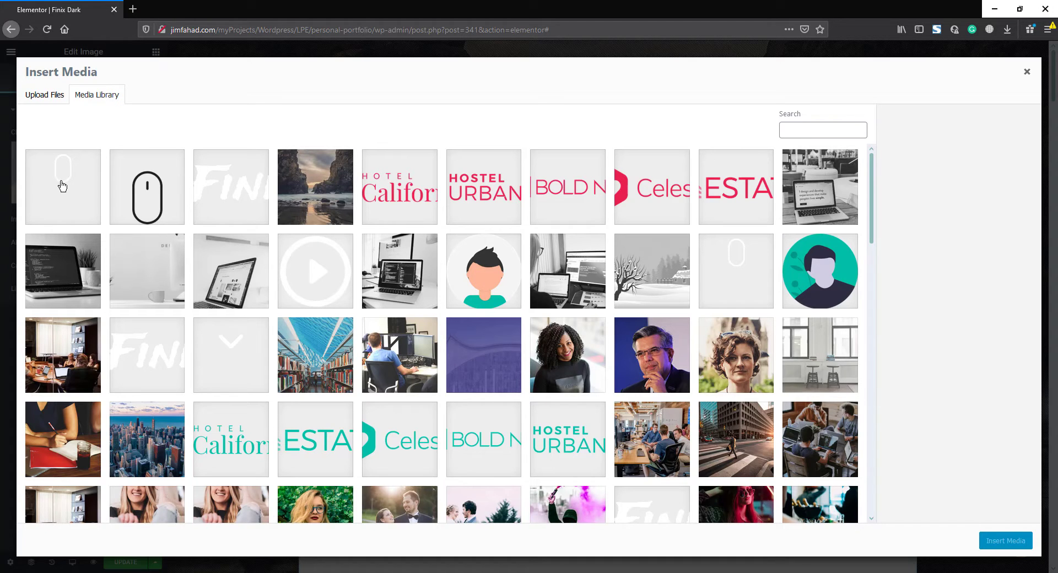
{"action": "left_click", "coordinate": [63, 186]}
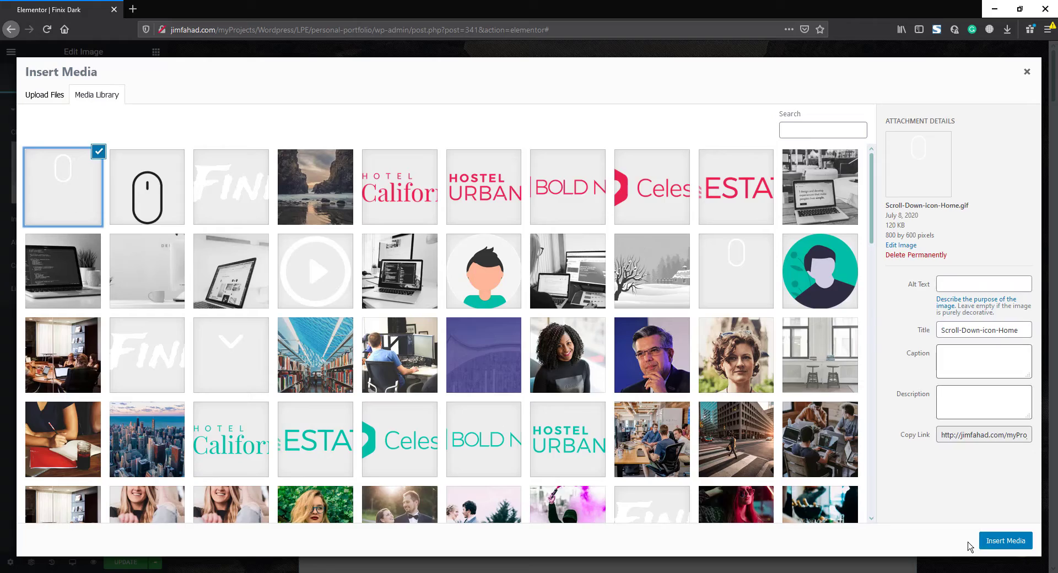
{"action": "left_click", "coordinate": [1005, 540]}
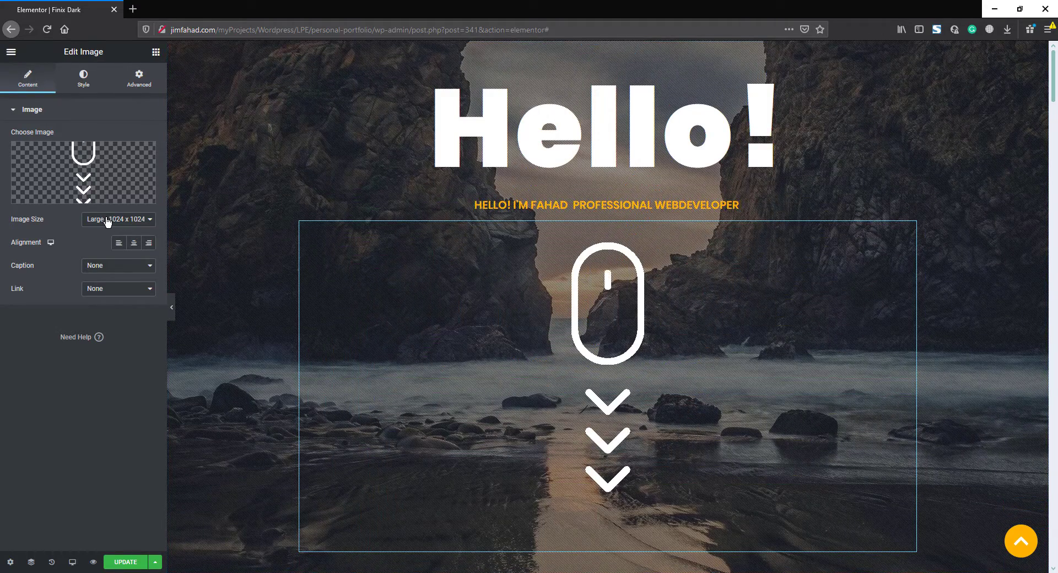
Set the icon's Image Size to Full and its Style width to 160.
{"action": "left_click", "coordinate": [118, 219]}
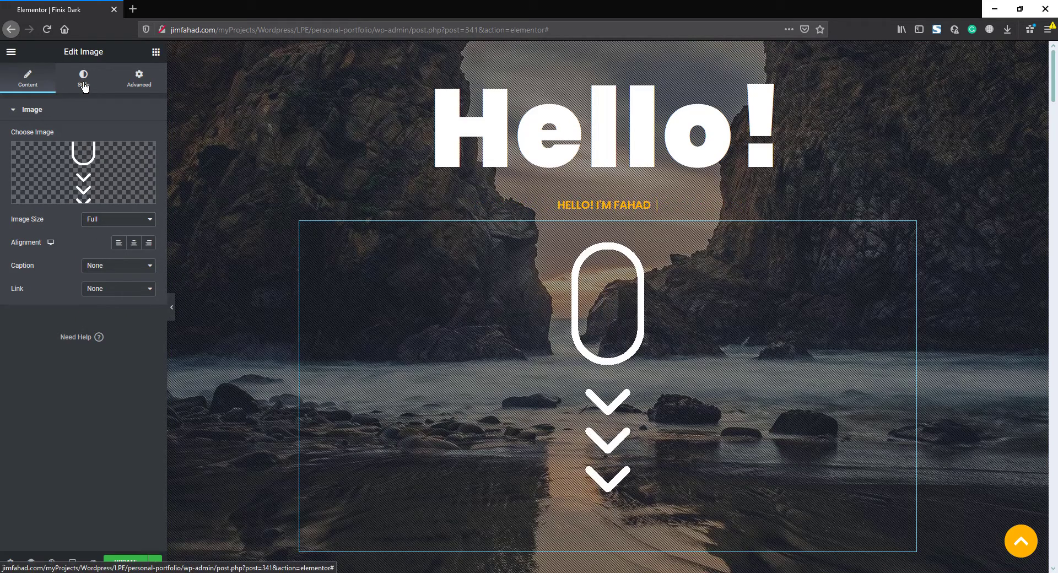
{"action": "left_click", "coordinate": [84, 77]}
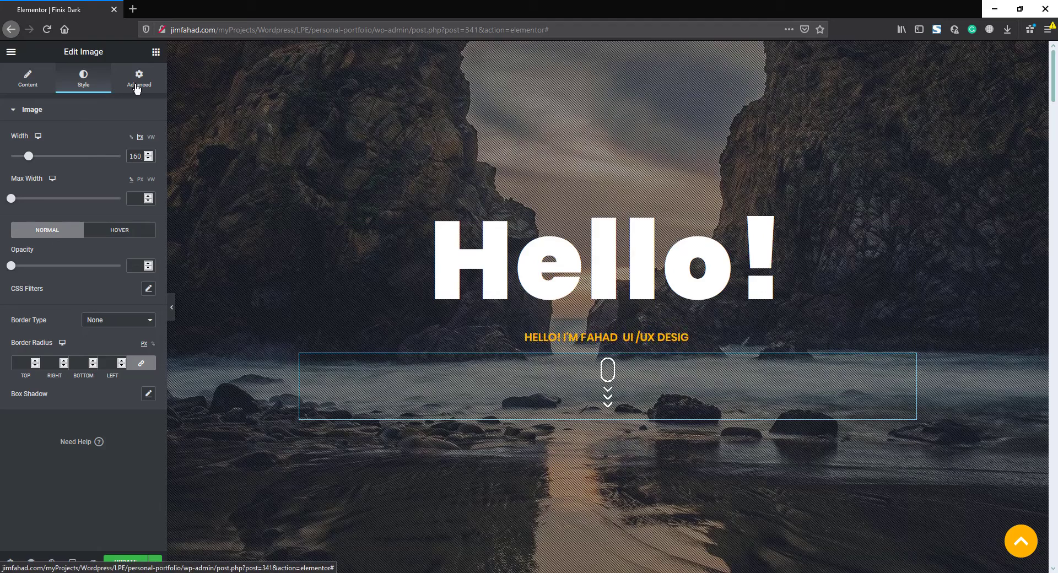
{"action": "left_click", "coordinate": [139, 77]}
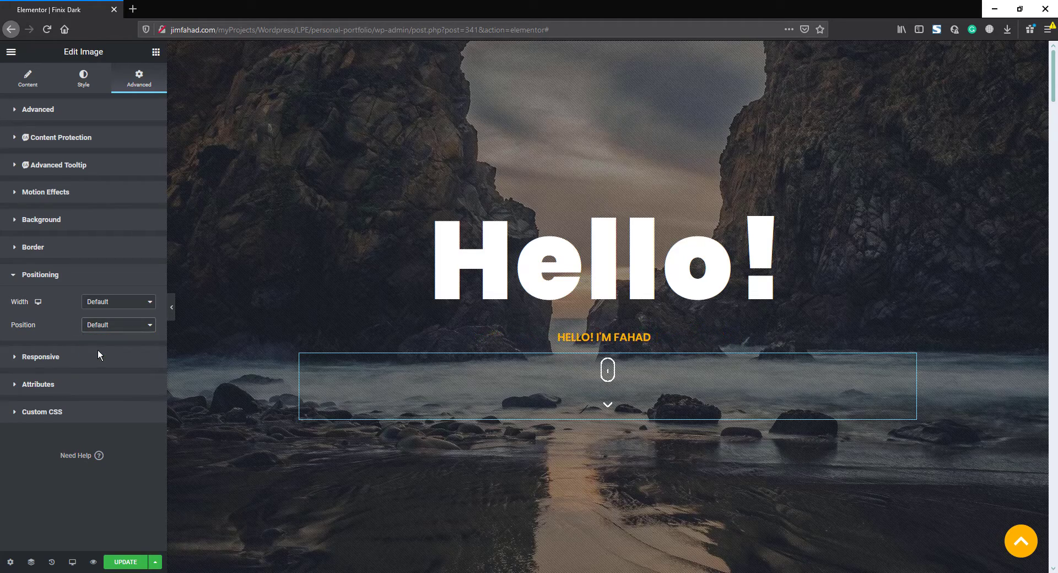
Set the icon to Absolute position, bottom orientation, with offset -100.
{"action": "left_click", "coordinate": [118, 324]}
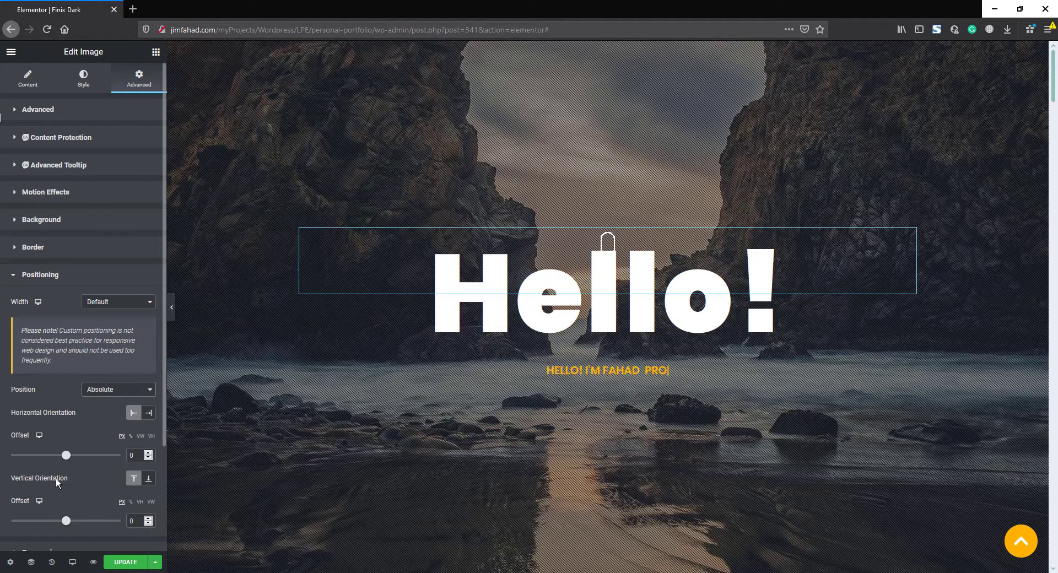
{"action": "left_click", "coordinate": [148, 477]}
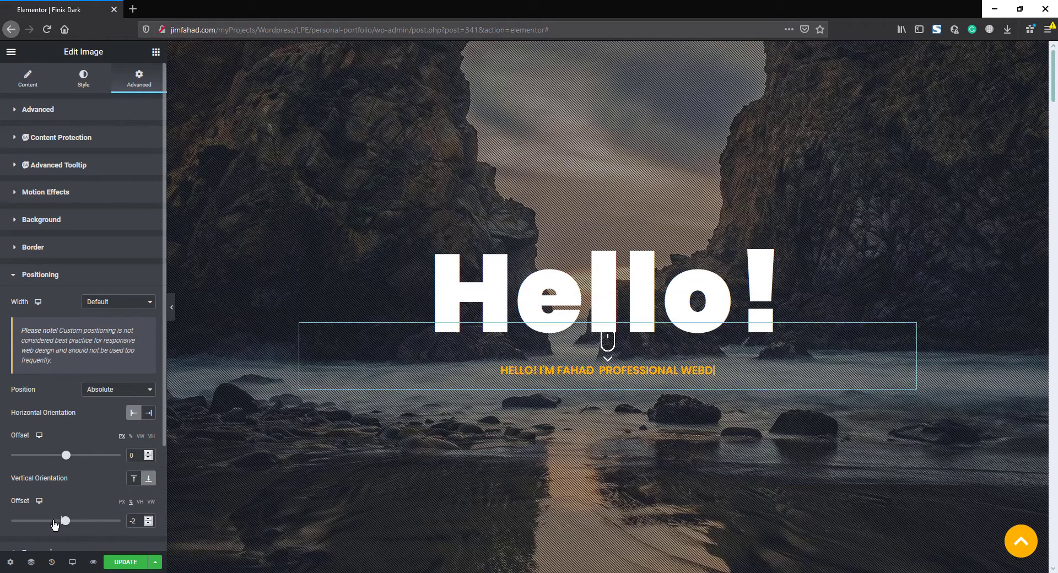
{"action": "left_click_drag", "start_coordinate": [66, 520], "coordinate": [30, 520]}
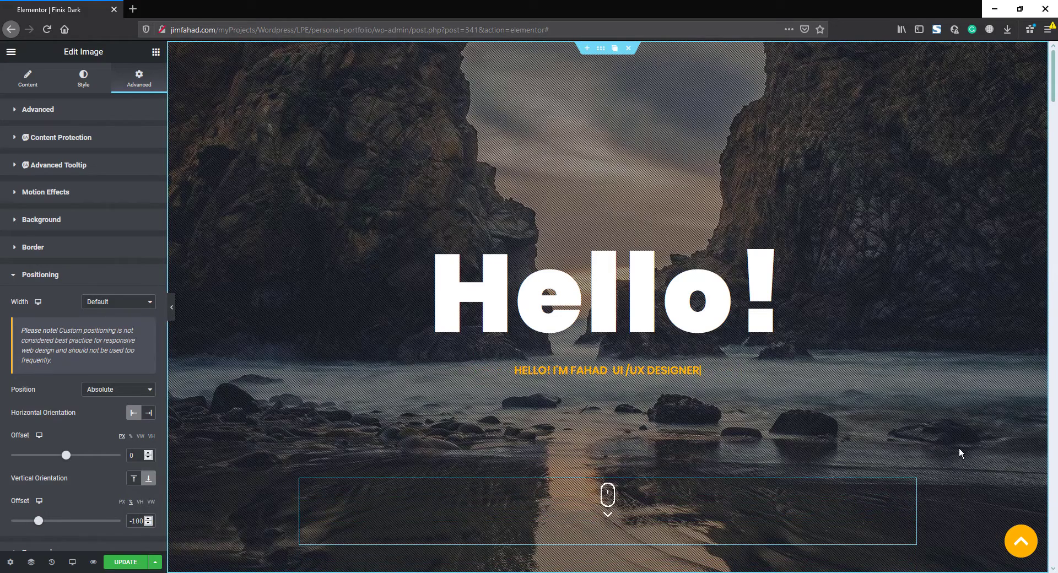
{"action": "scroll", "scroll_direction": "down", "scroll_amount": 3}
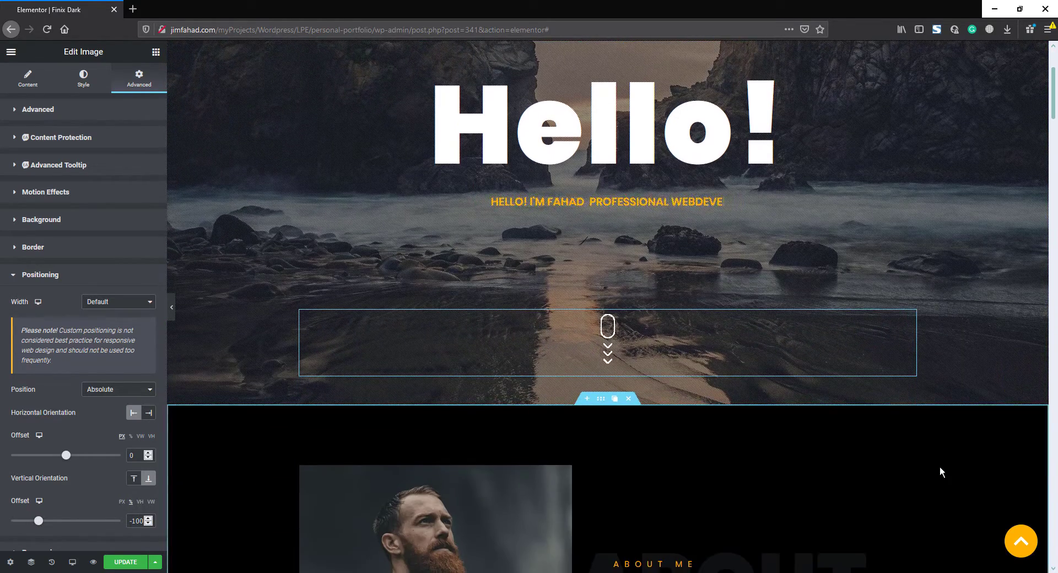
{"action": "scroll", "scroll_direction": "down", "scroll_amount": 3}
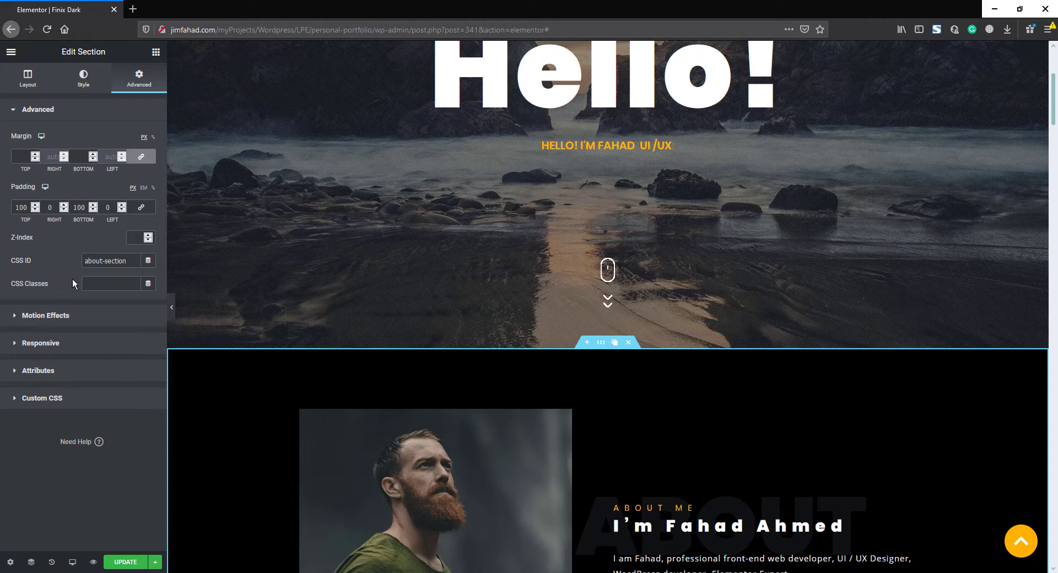
{"action": "type", "text": "DESIGNER"}
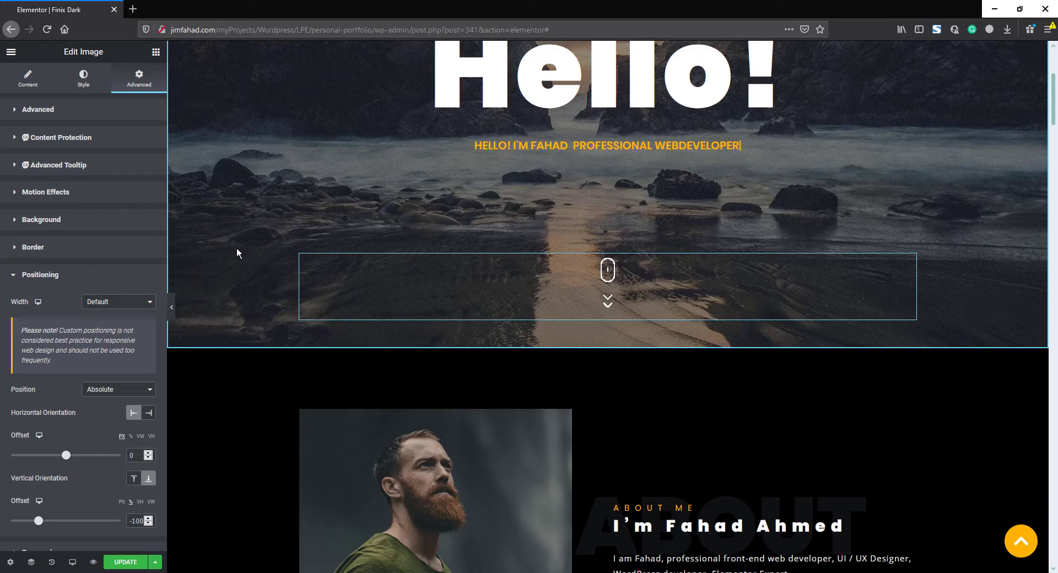
Set the icon's Link to Custom URL with #about-section.
{"action": "left_click", "coordinate": [27, 76]}
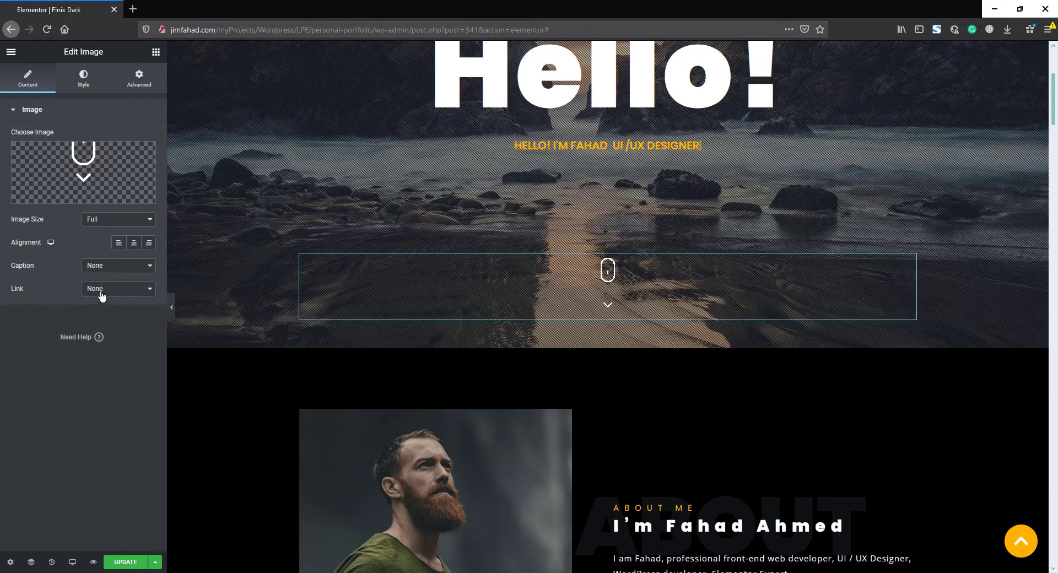
{"action": "left_click", "coordinate": [117, 288]}
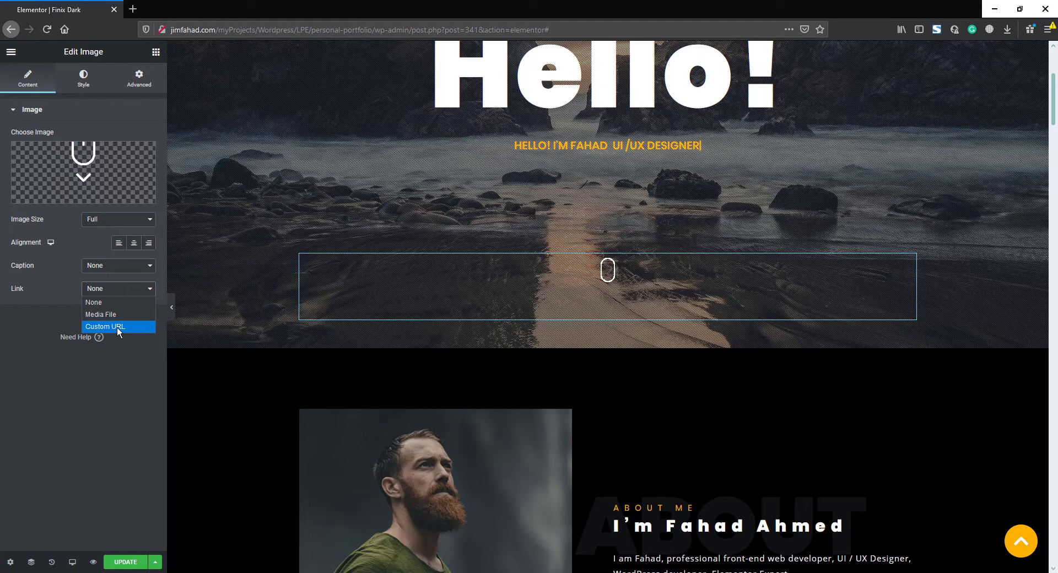
{"action": "left_click", "coordinate": [105, 326]}
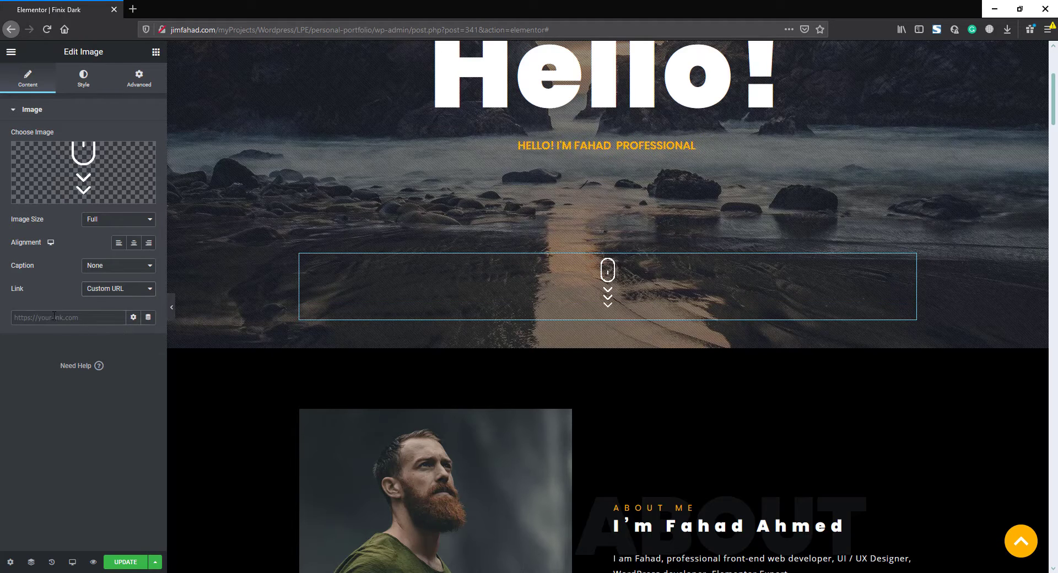
{"action": "type", "text": "#"}
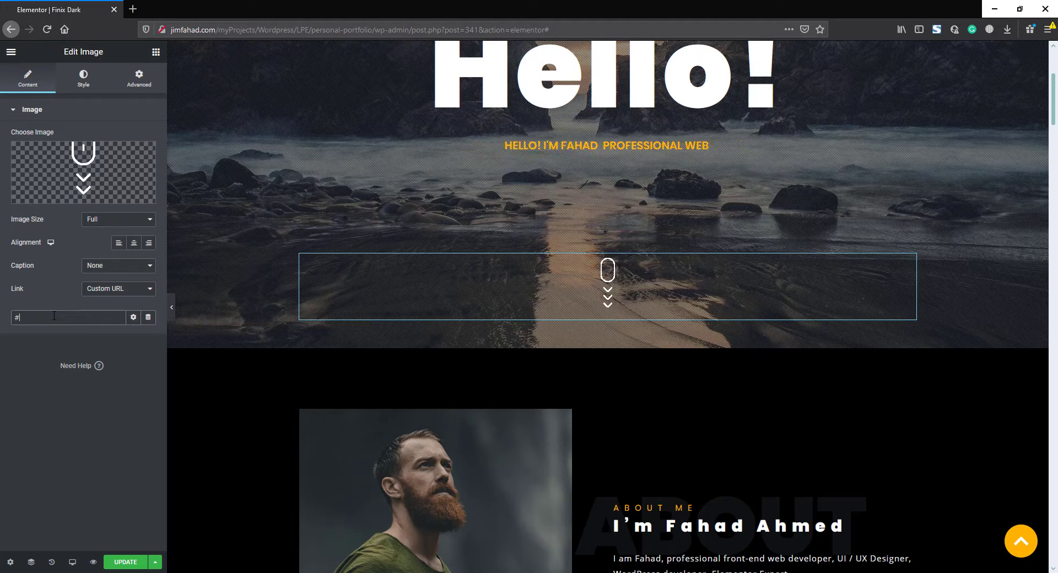
{"action": "type", "text": "about-section"}
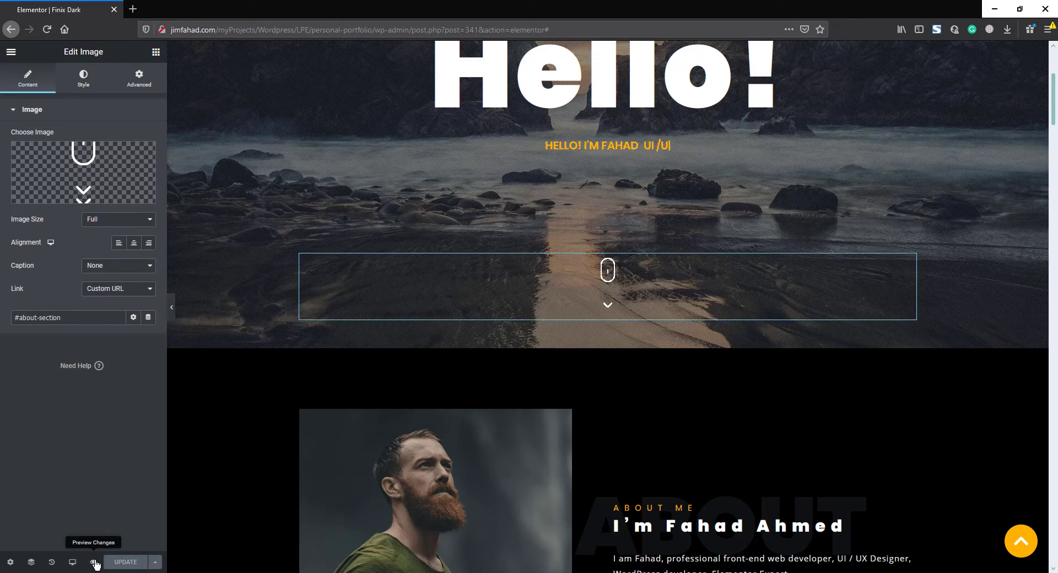
Preview the portfolio page live and scroll to the scroll-down icon.
{"action": "left_click", "coordinate": [94, 562]}
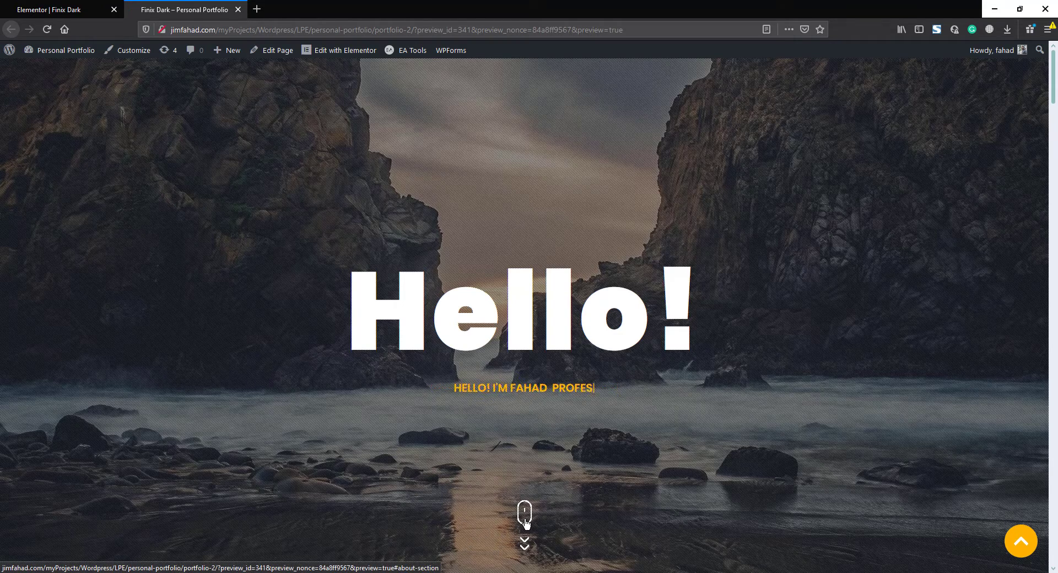
{"action": "scroll", "scroll_direction": "down", "scroll_amount": 3}
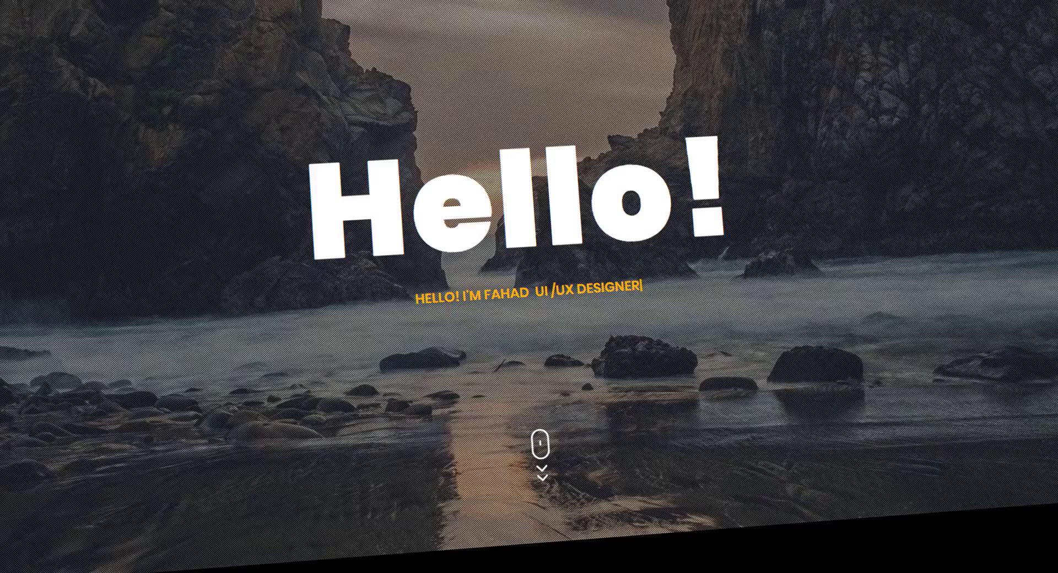
{"action": "scroll", "scroll_direction": "down", "scroll_amount": 3}
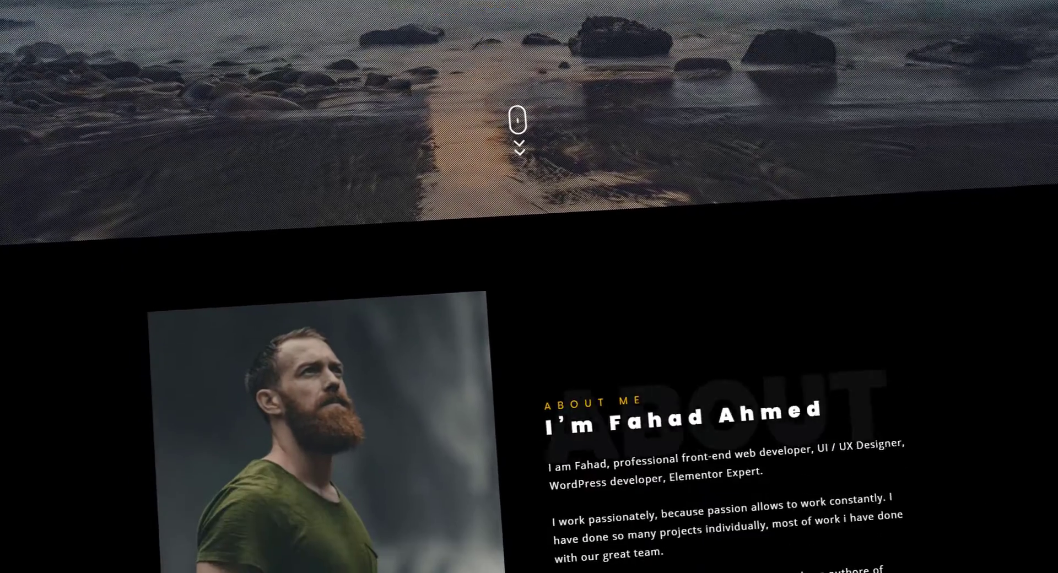
{"action": "scroll", "scroll_direction": "down", "scroll_amount": 3}
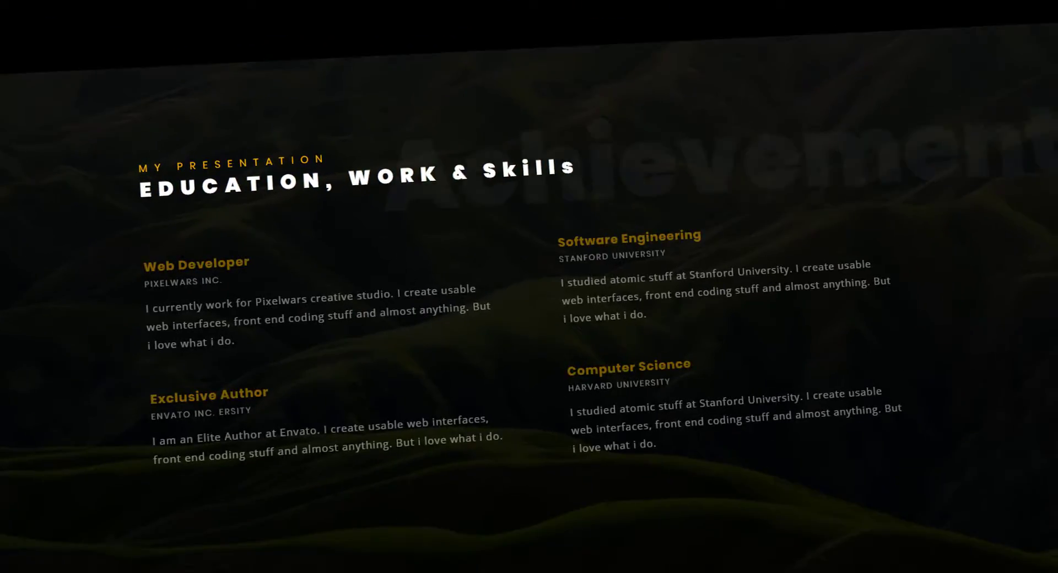
{"action": "scroll", "scroll_direction": "down", "scroll_amount": 3}
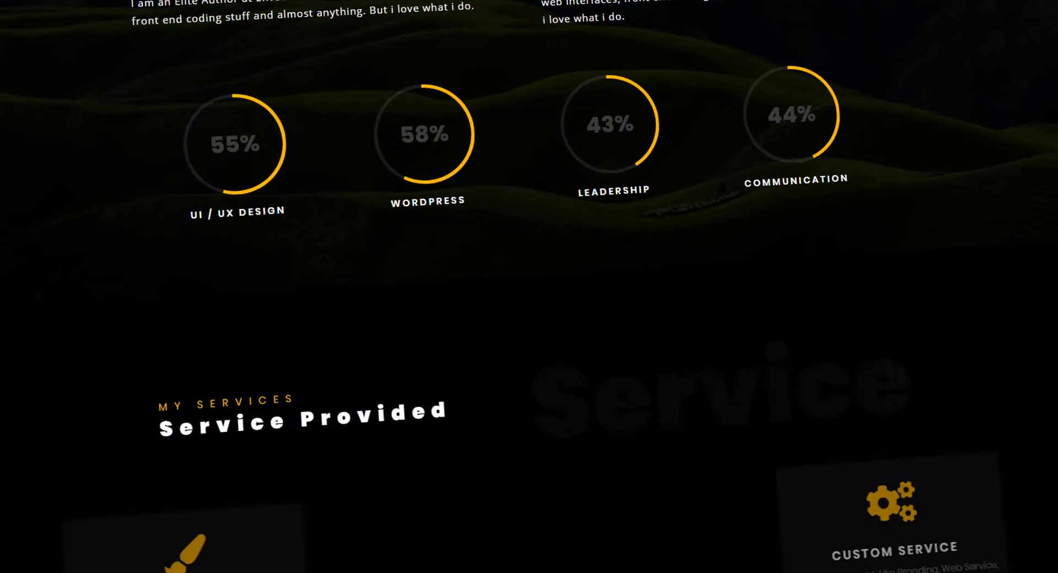
{"action": "scroll", "scroll_direction": "down", "scroll_amount": 3}
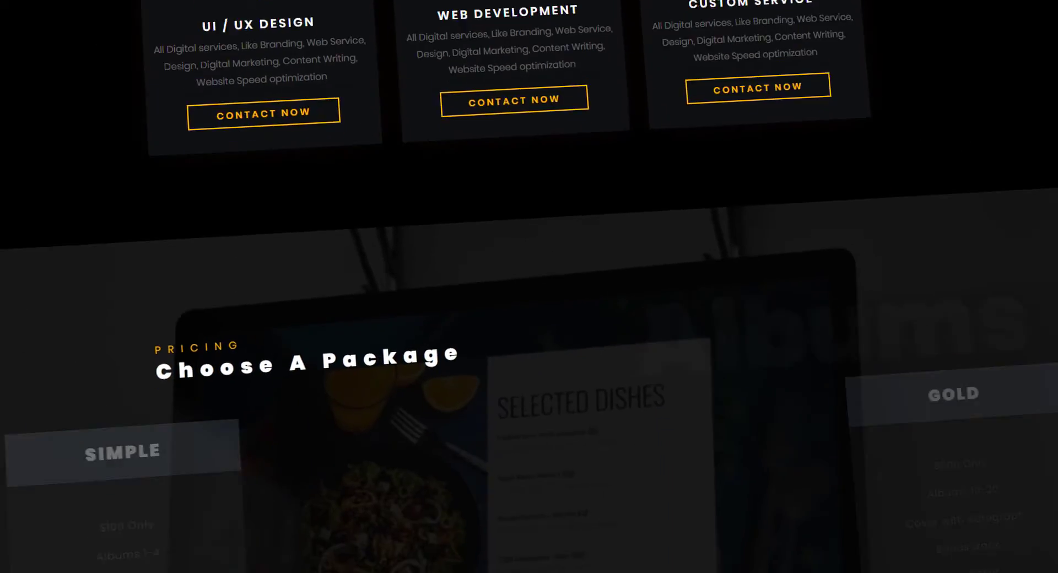
{"action": "scroll", "scroll_direction": "down", "scroll_amount": 3}
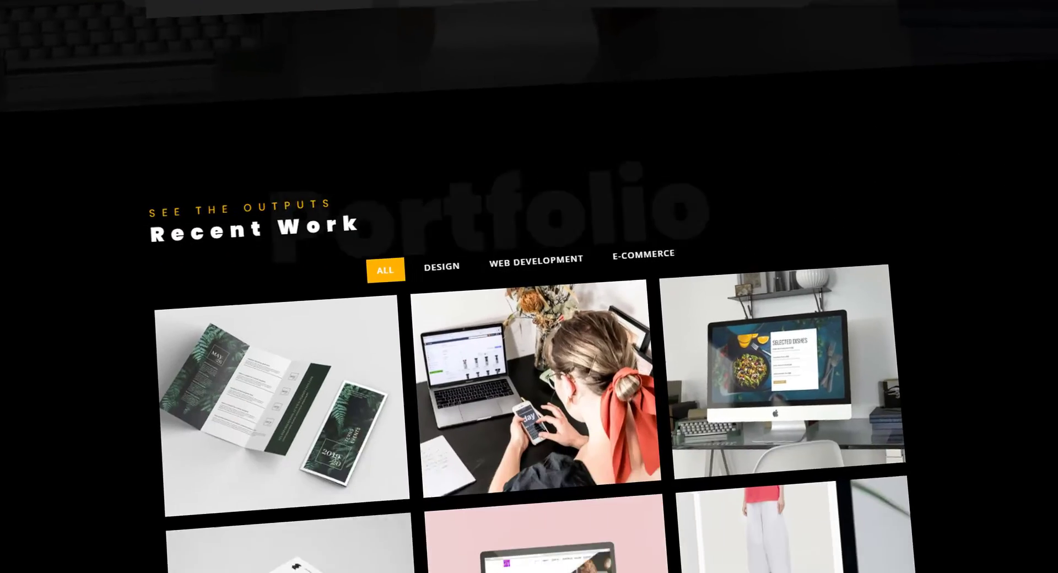
{"action": "scroll", "scroll_direction": "down", "scroll_amount": 3}
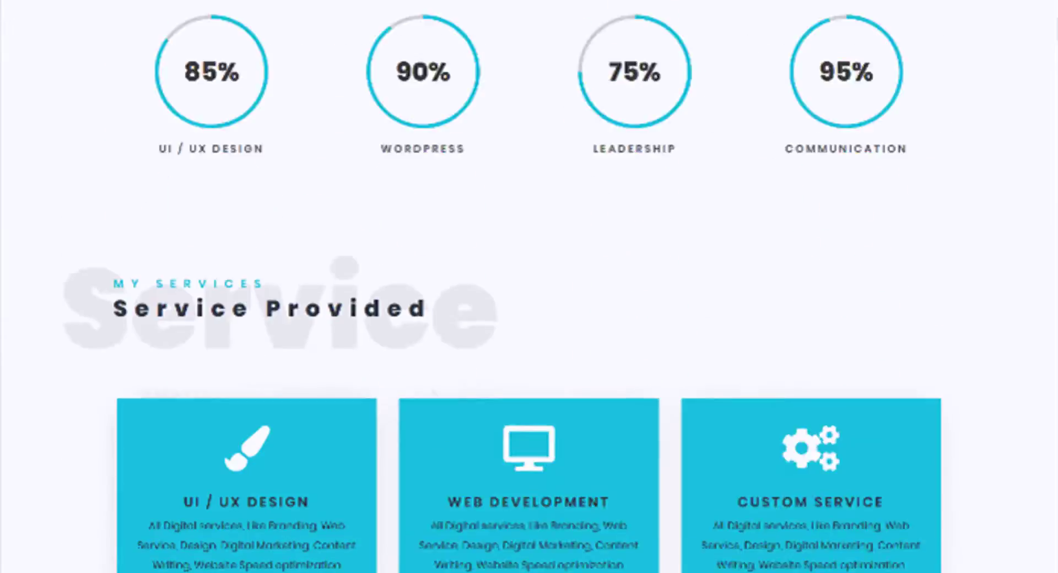
{"action": "scroll", "scroll_direction": "down", "scroll_amount": 3}
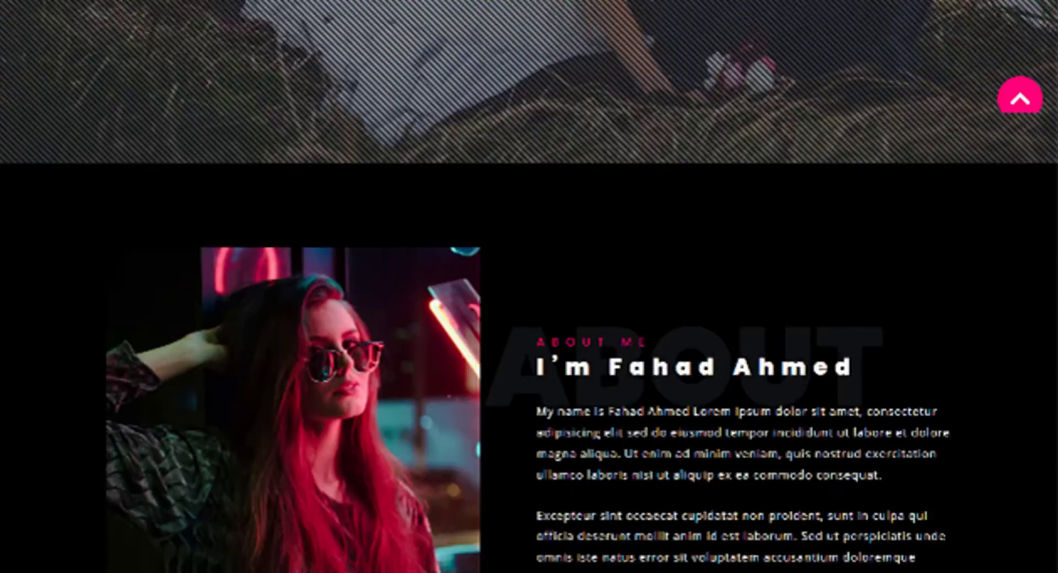
{"action": "scroll", "scroll_direction": "down", "scroll_amount": 3}
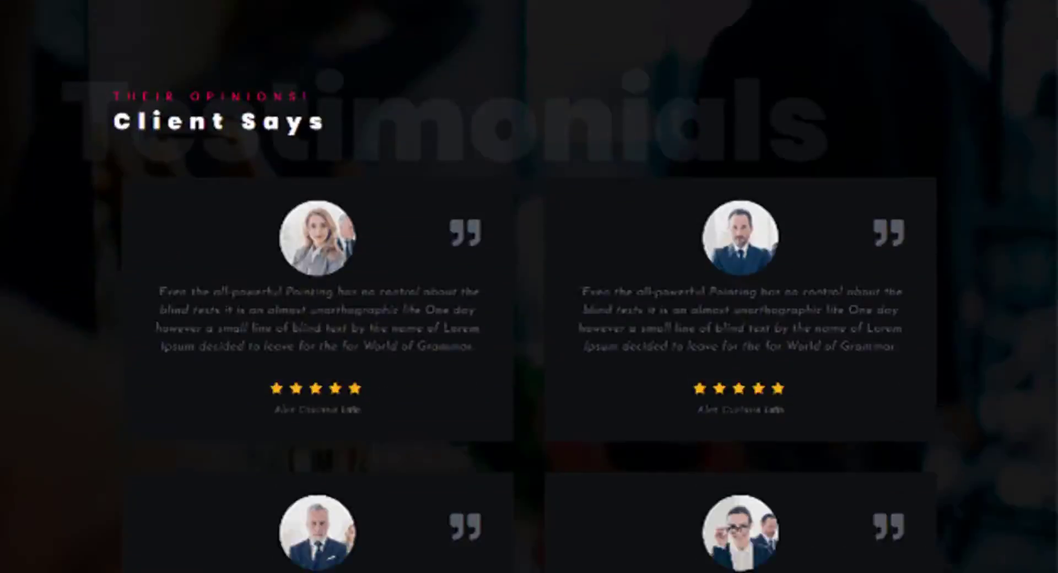